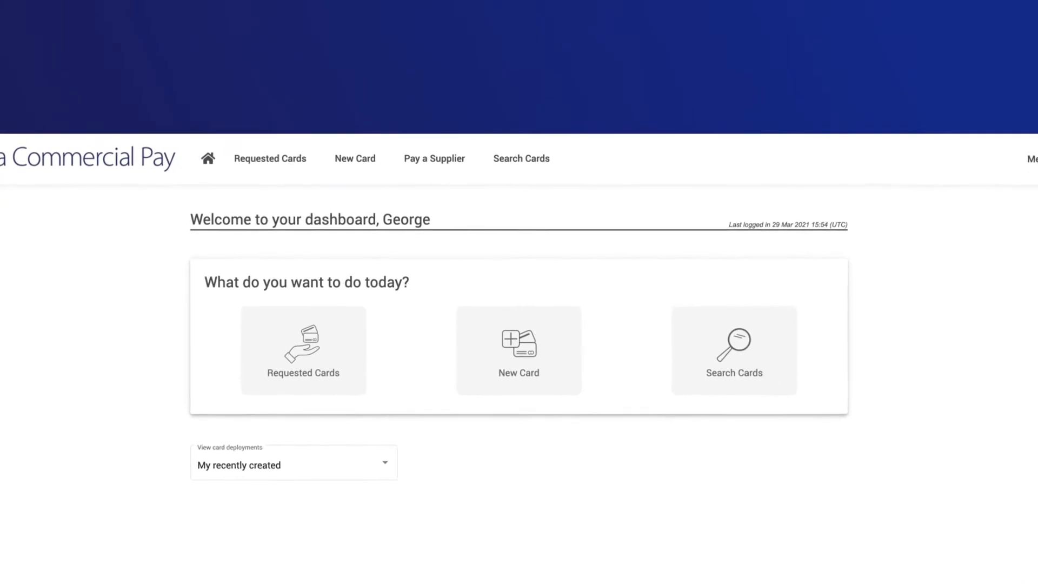
- Start a supplier payment to Supplier One for 2500 SGD with reference Invoice 5764
left_click(433, 158)
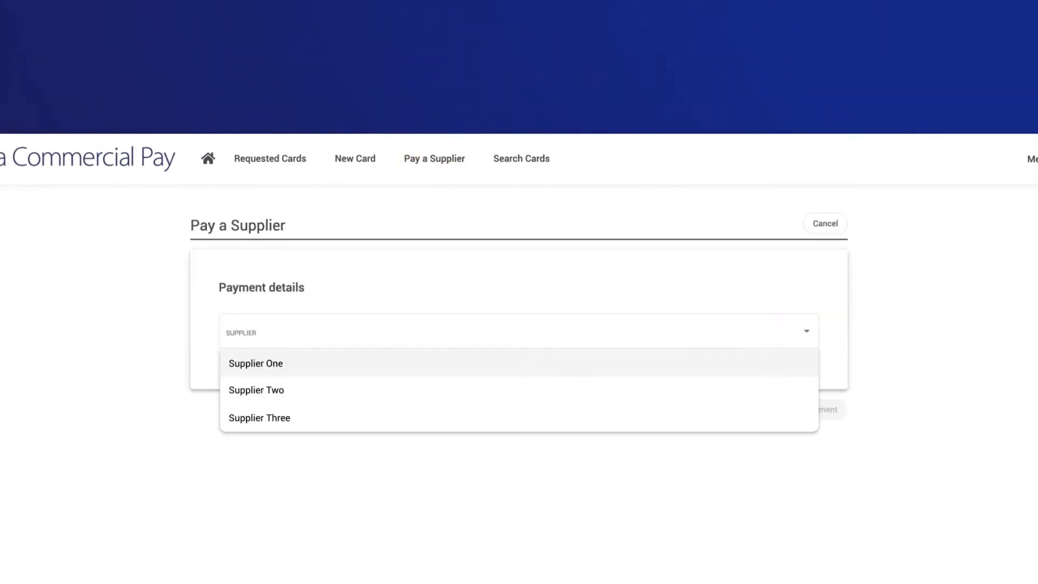
left_click(255, 363)
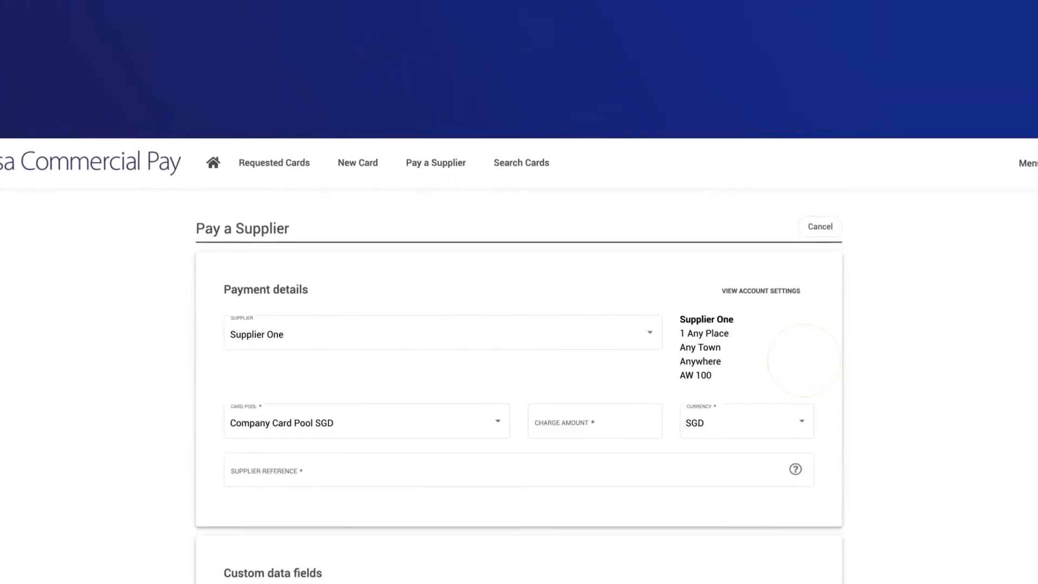
type("2500")
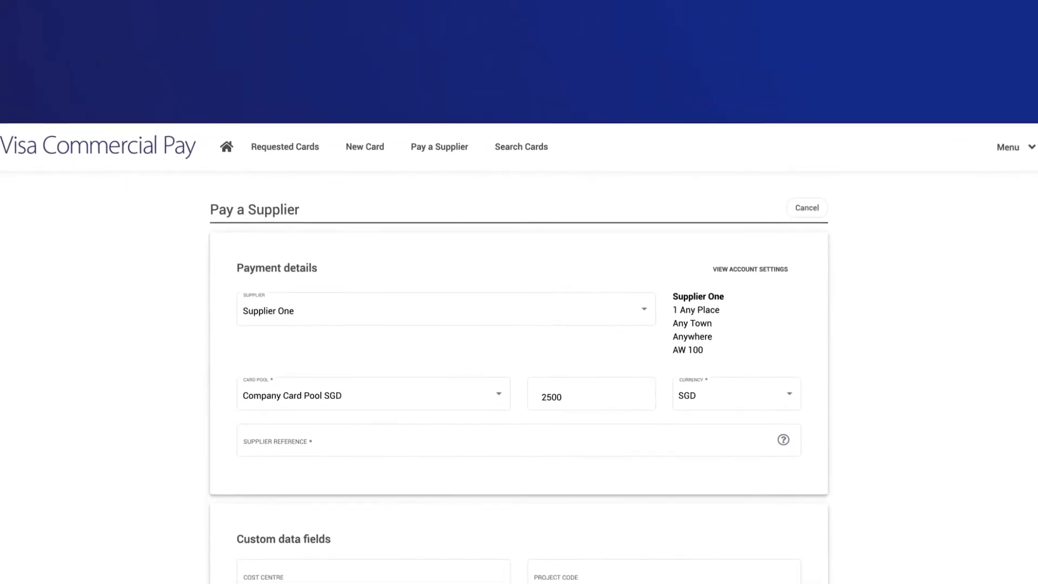
type("Invoice 5764")
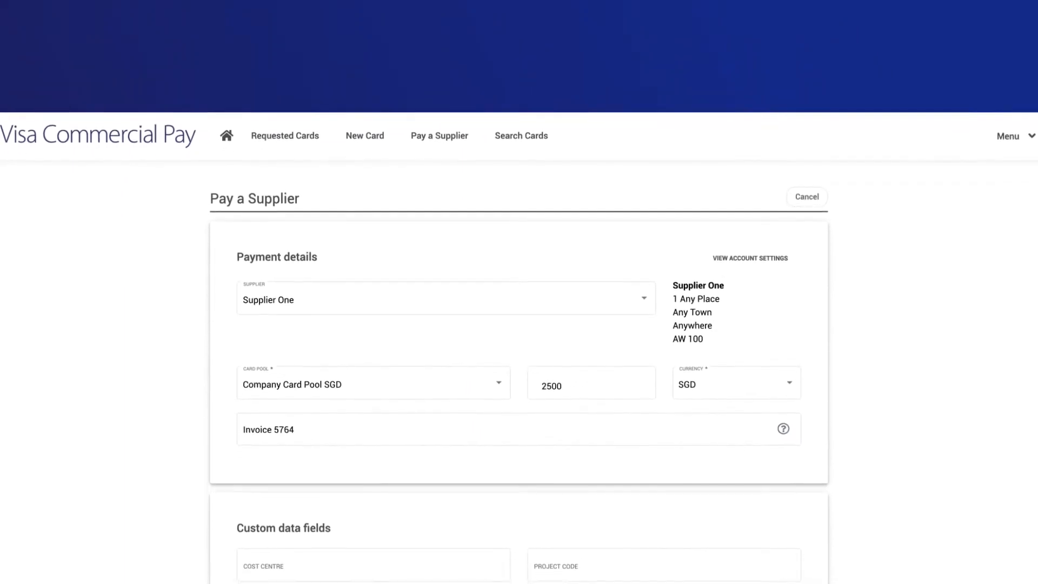
- Fill the Cost Centre and project code PEC465 custom fields and submit the payment
scroll("down", 3)
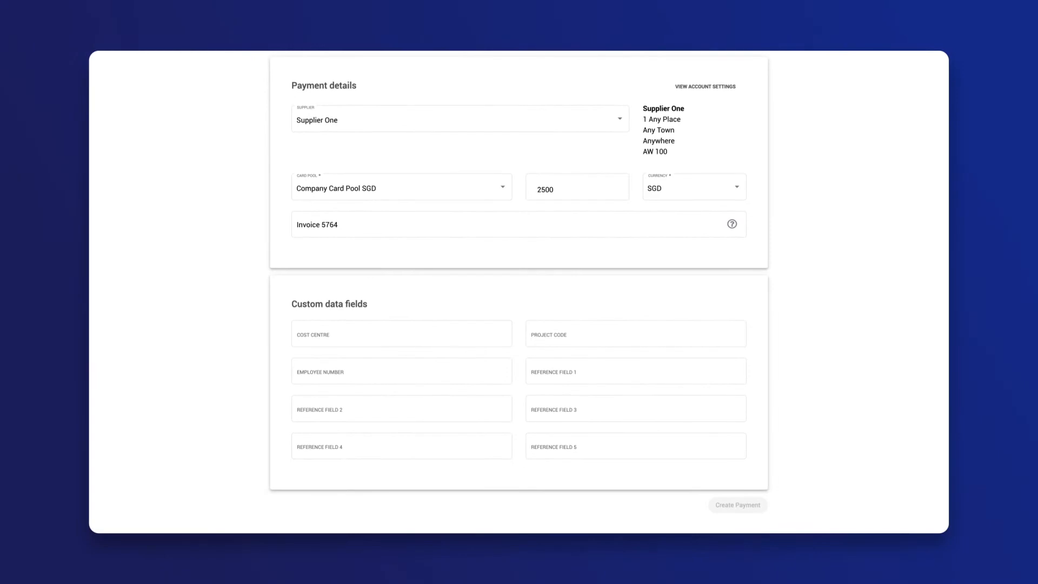
scroll("down", 3)
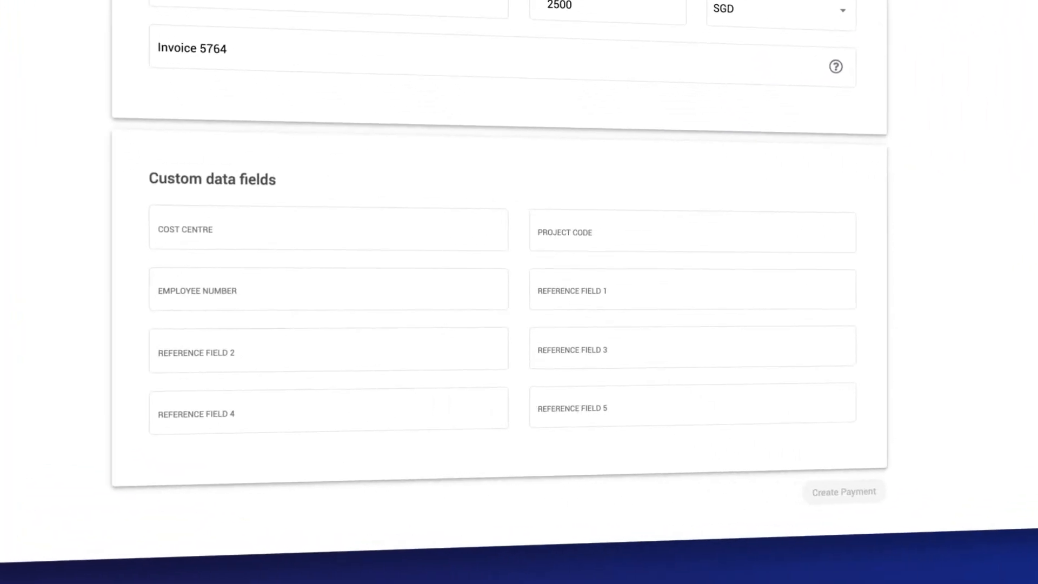
type("Cost Centre")
type("PEC465")
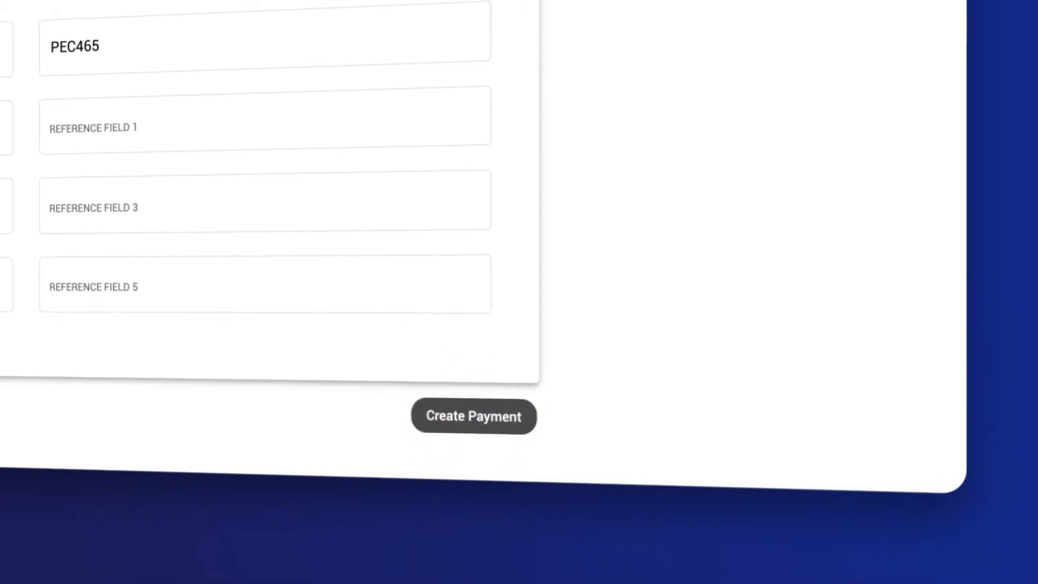
left_click(473, 416)
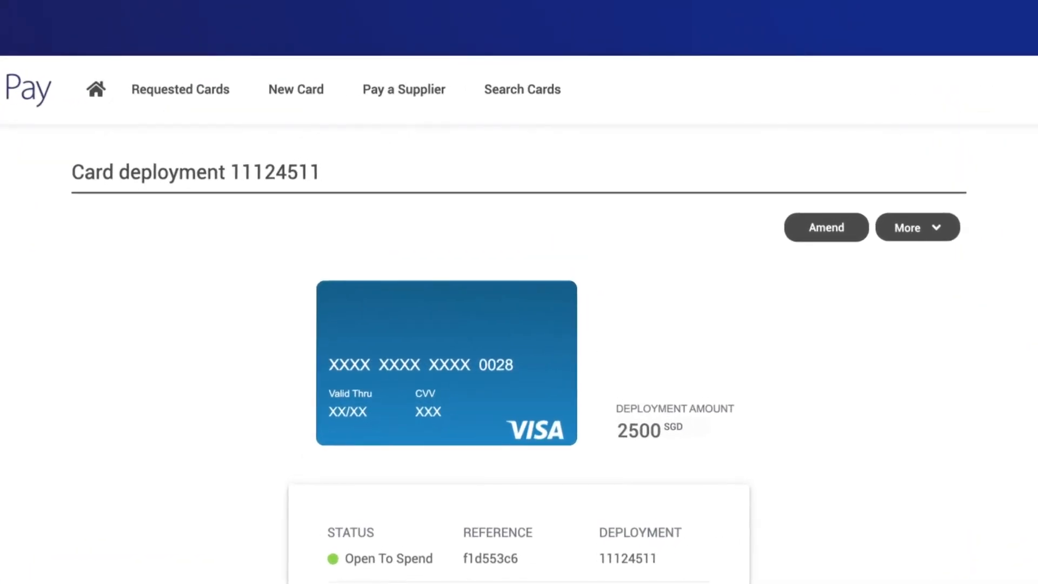
- Scroll the card deployment page to review its status and pending straight-through payment
scroll("down", 3)
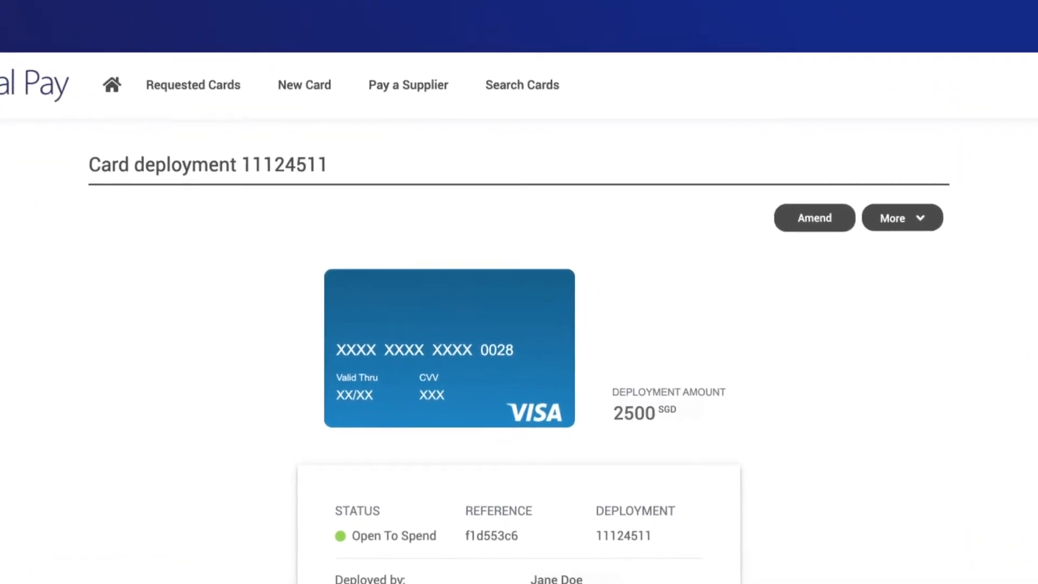
scroll("down", 3)
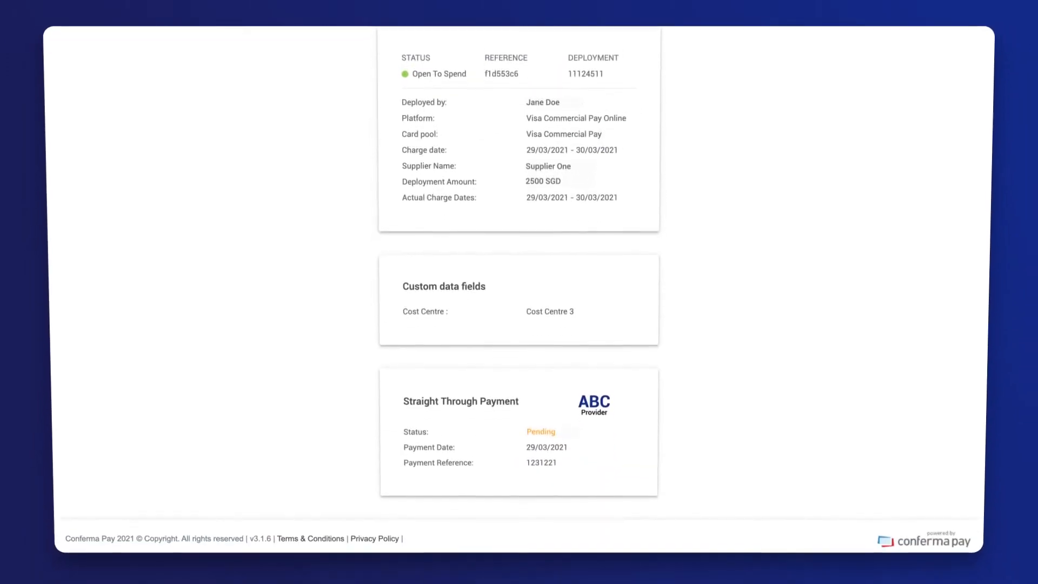